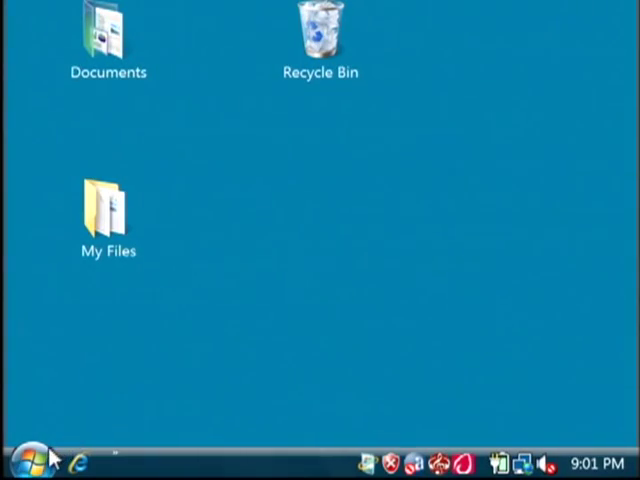
# Launch Microsoft Office Excel 2007 from the Start menu with a blank Book1.
pyautogui.click(22, 458)
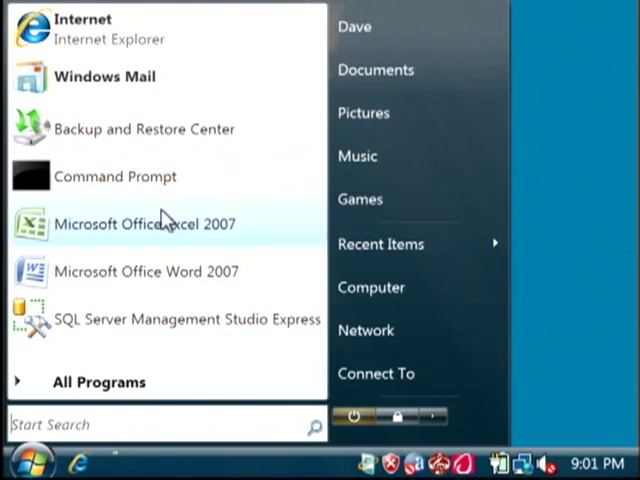
pyautogui.click(148, 224)
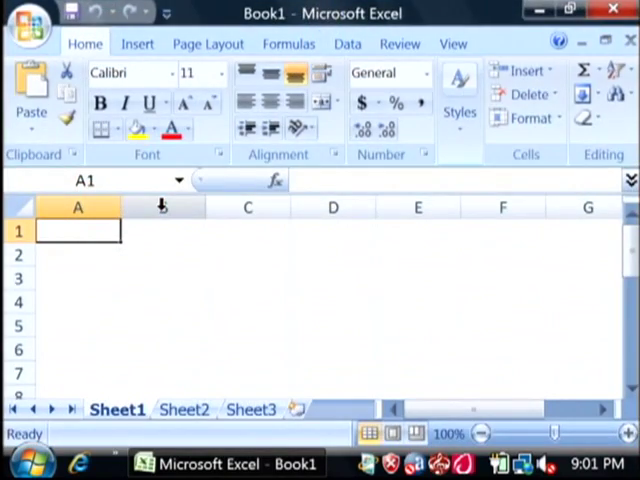
pyautogui.moveTo(460, 284)
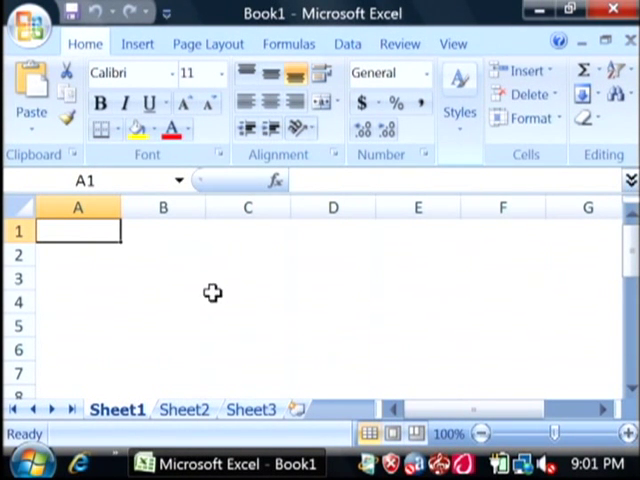
pyautogui.moveTo(100, 232)
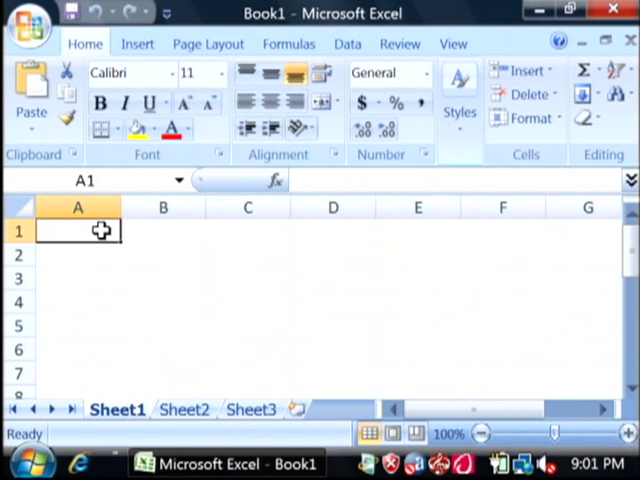
# Bring up the VBA editor with Alt+F11 and maximize its window.
pyautogui.press('alt')
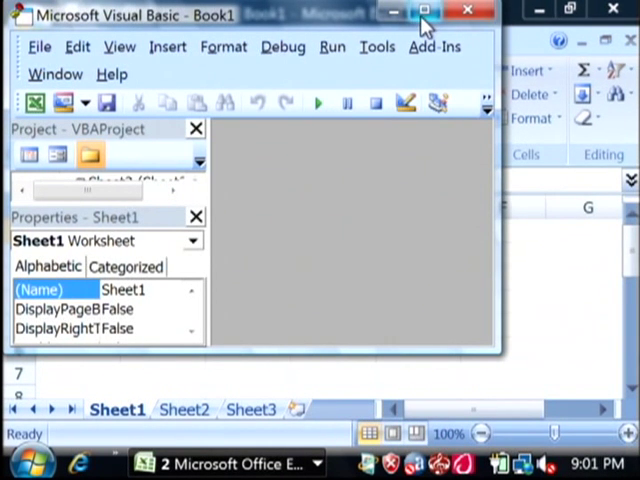
pyautogui.click(424, 12)
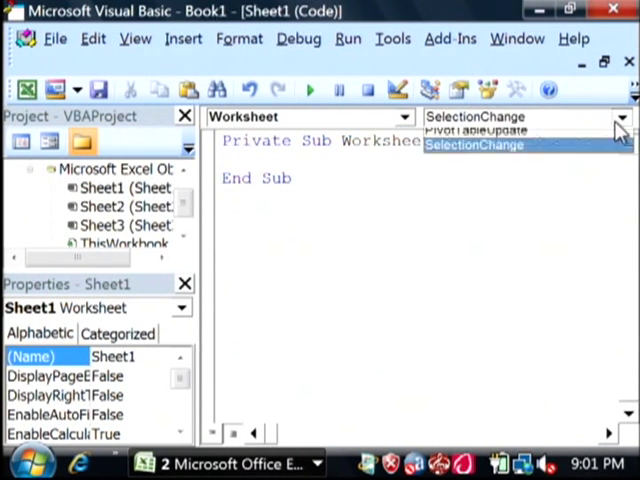
# Add a Worksheet Activate event procedure to Sheet1's code.
pyautogui.click(620, 118)
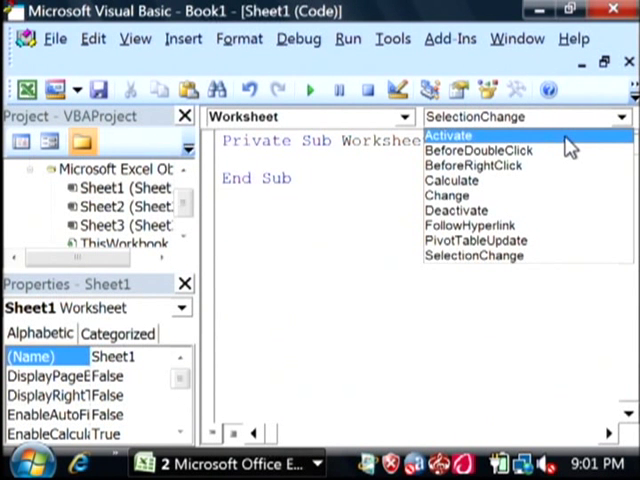
pyautogui.click(448, 136)
pyautogui.write('Dim row As Integer')
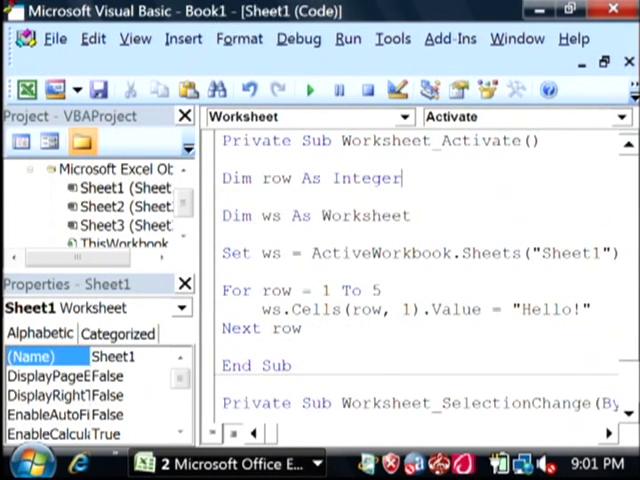
pyautogui.moveTo(300, 178)
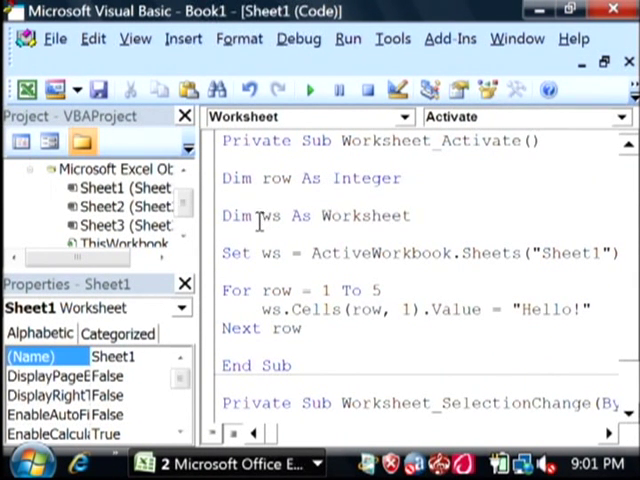
# Select the ws variable name inside the Activate procedure's declarations.
pyautogui.doubleClick(362, 216)
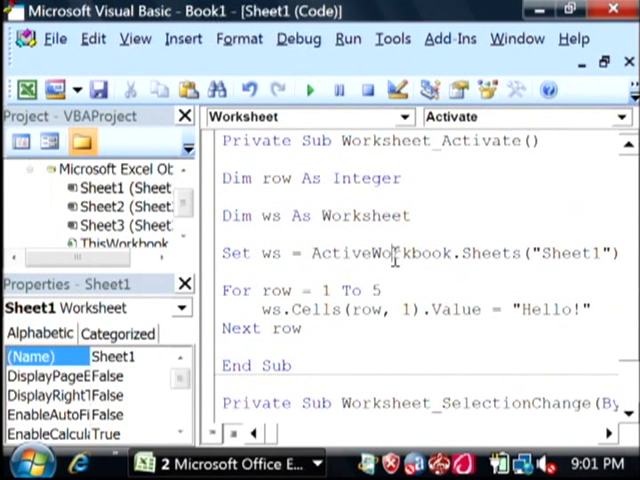
pyautogui.moveTo(224, 290)
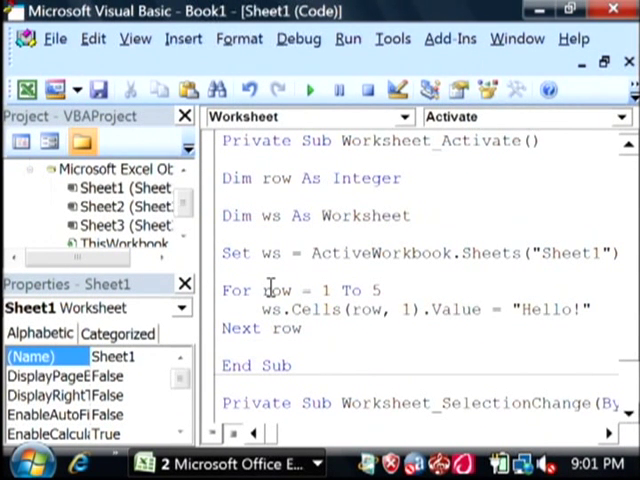
pyautogui.moveTo(308, 290)
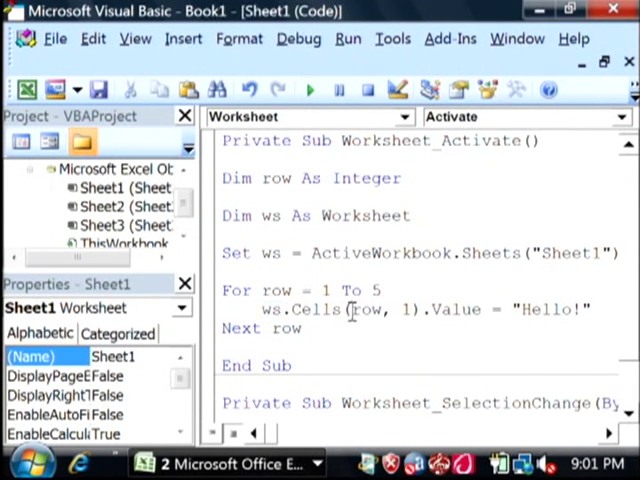
pyautogui.doubleClick(360, 308)
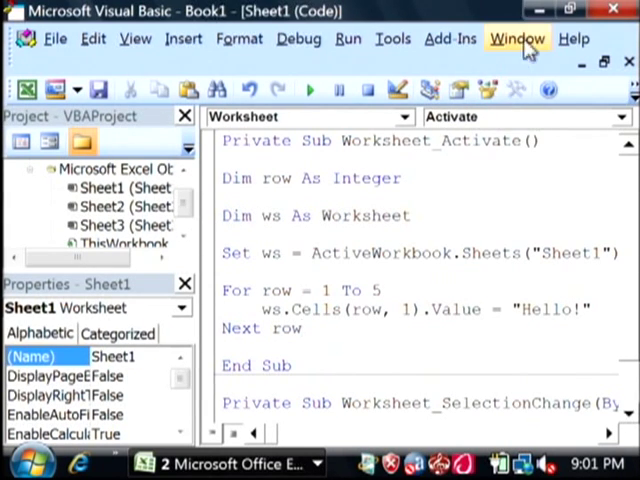
# Reactivate Sheet1 via Sheet2 so A1:A5 fill with "Hello!", then select those cells.
pyautogui.click(516, 38)
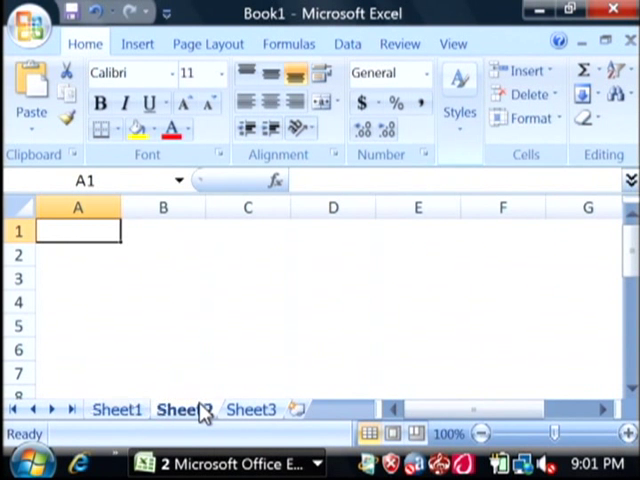
pyautogui.click(184, 408)
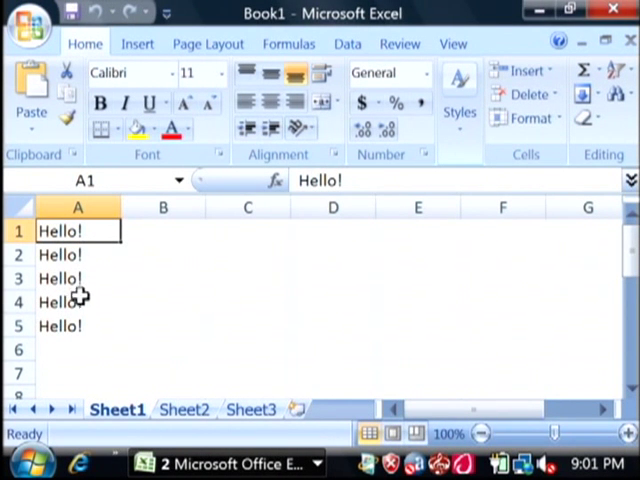
pyautogui.moveTo(76, 230); pyautogui.dragTo(76, 324)
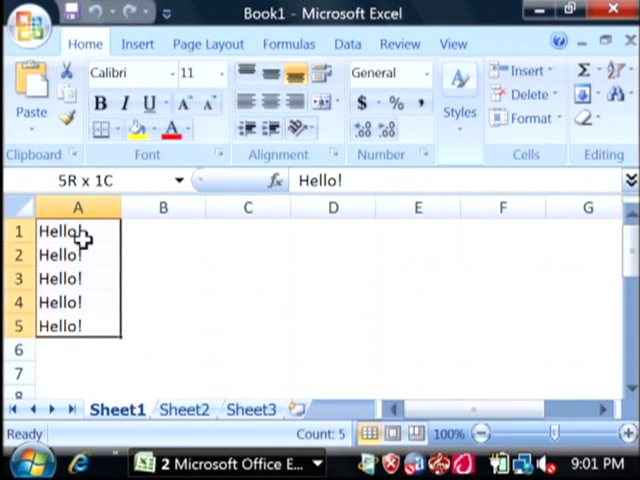